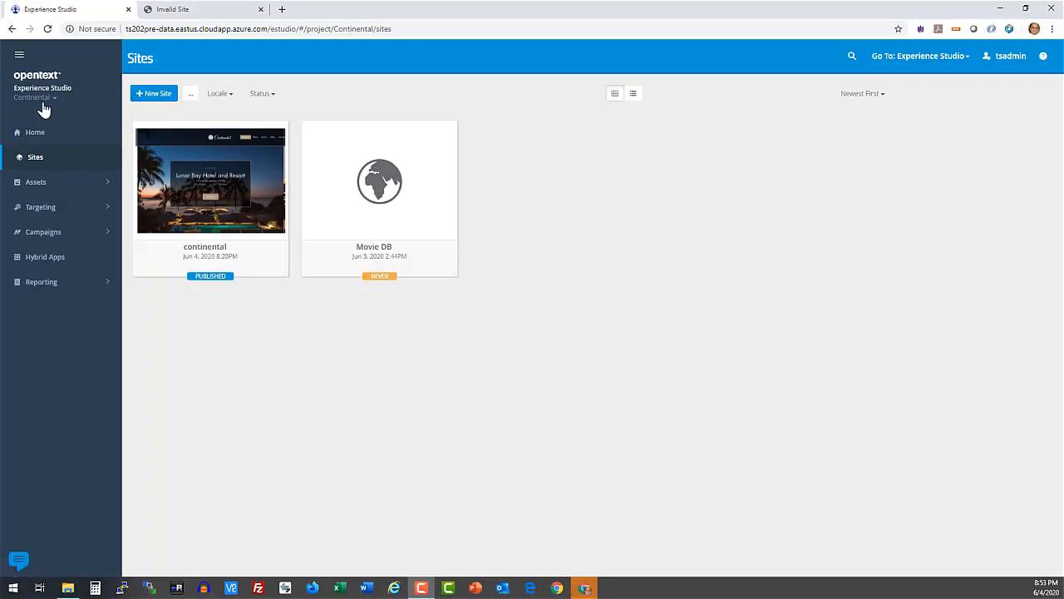
# Switch to the Global project and open its empty Single Page Application Modules list.
pyautogui.click(35, 98)
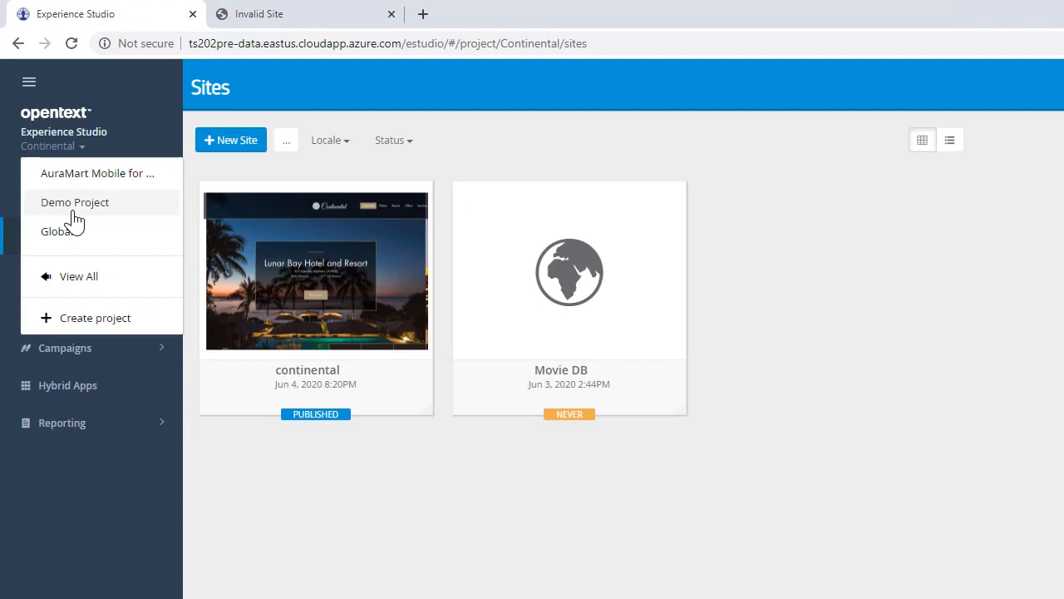
pyautogui.click(56, 231)
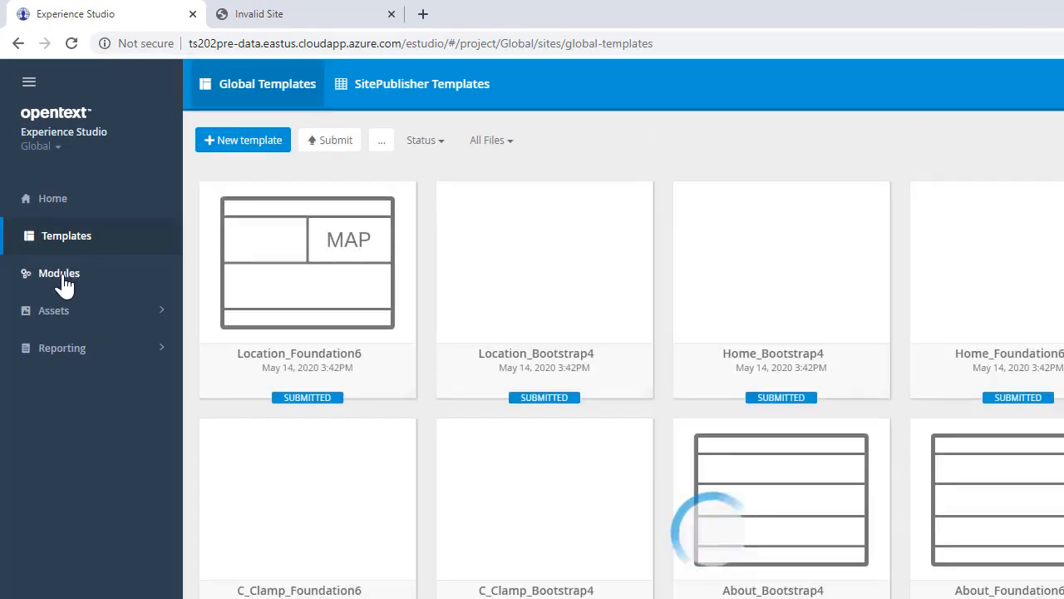
pyautogui.click(59, 272)
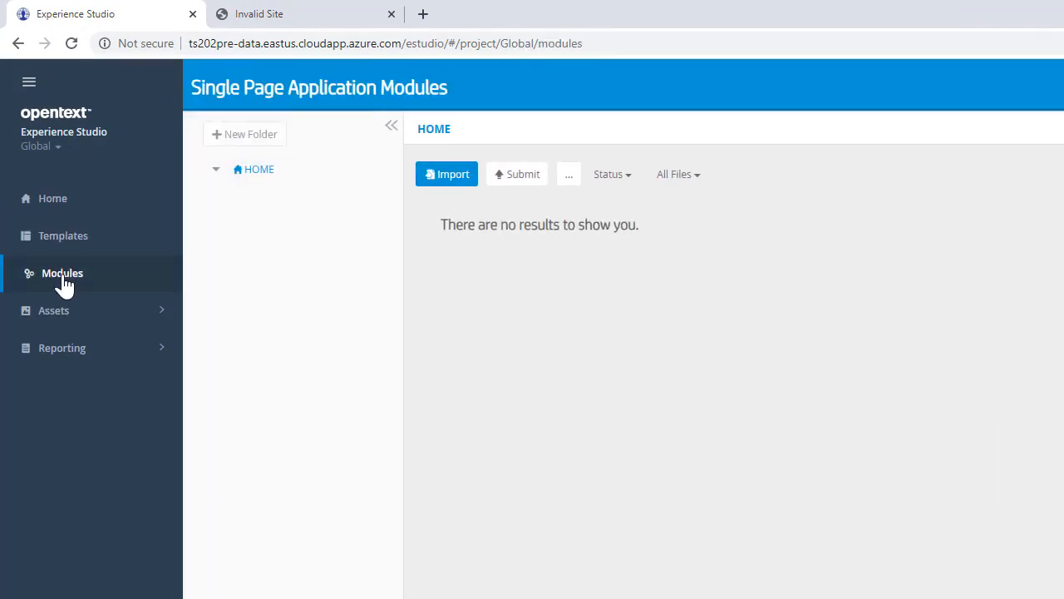
# Import the movie-db.zip package into Global modules and close the import area.
pyautogui.click(446, 174)
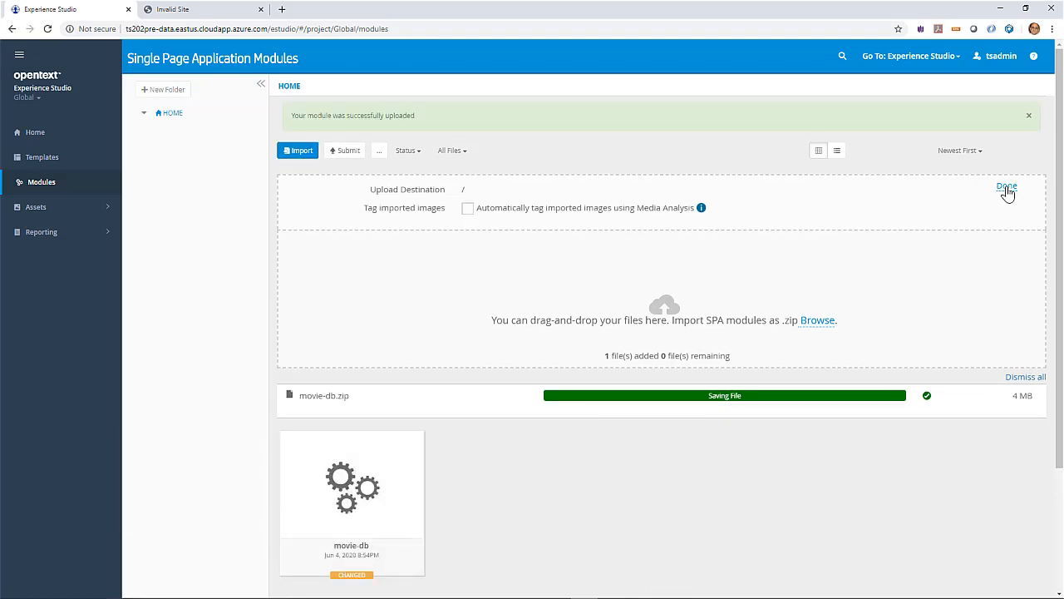
pyautogui.click(1007, 186)
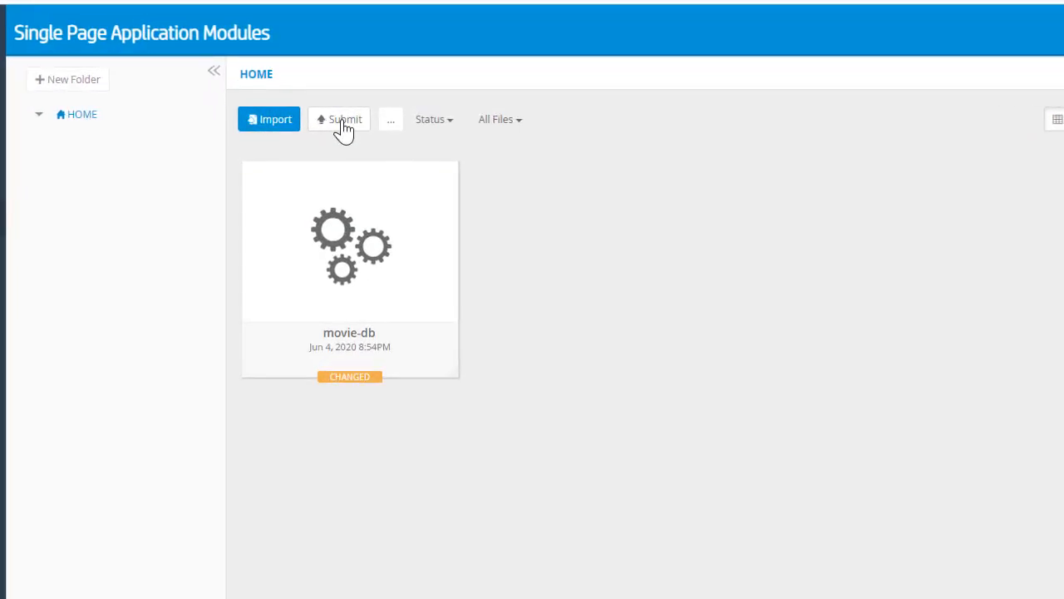
# Submit the movie-db module with Choose Reviewer off and dismiss the workflow banner.
pyautogui.click(339, 118)
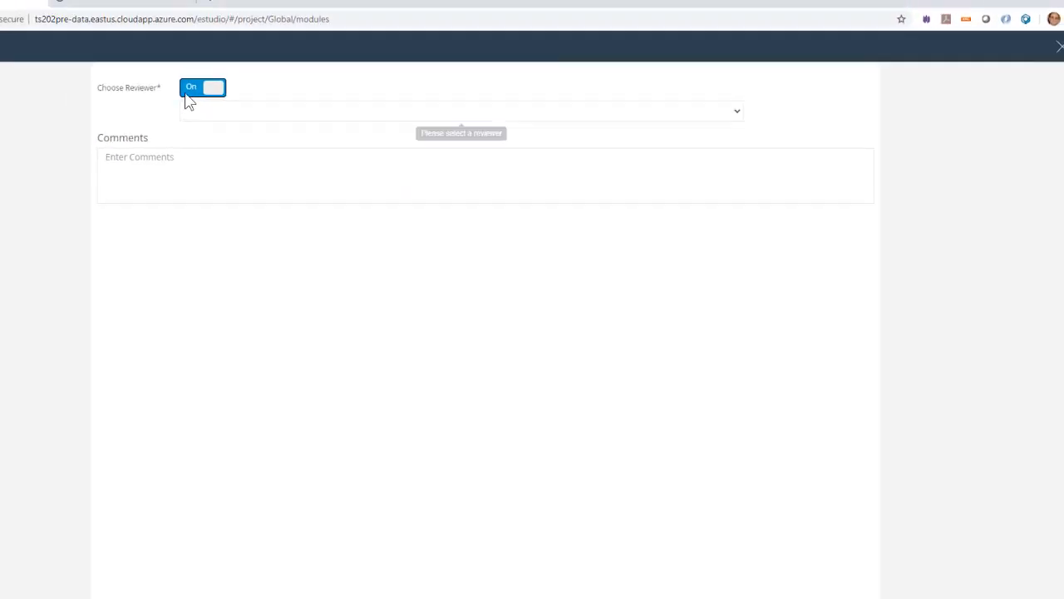
pyautogui.click(203, 88)
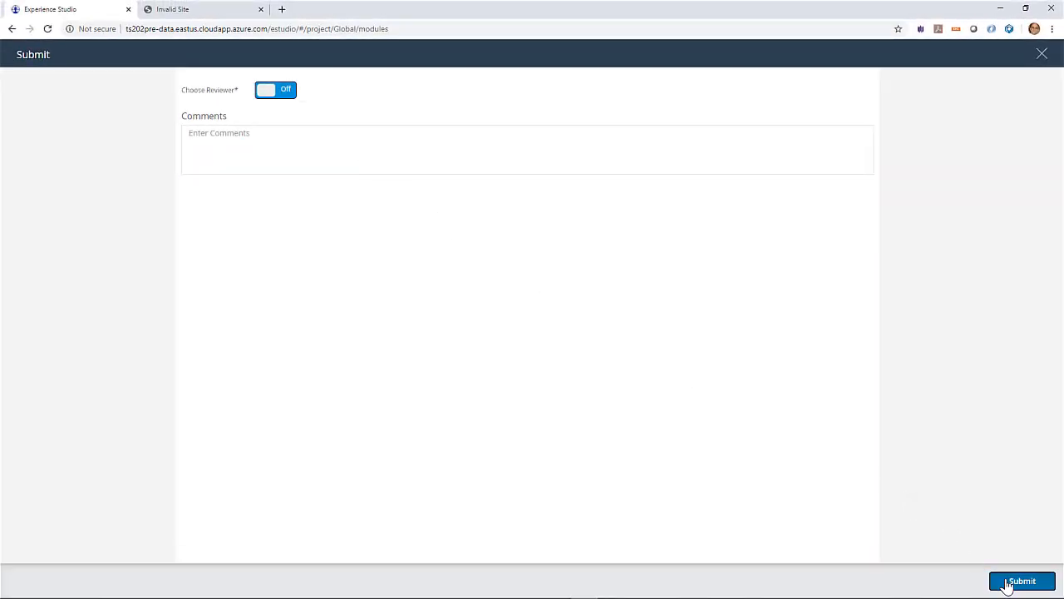
pyautogui.click(1021, 580)
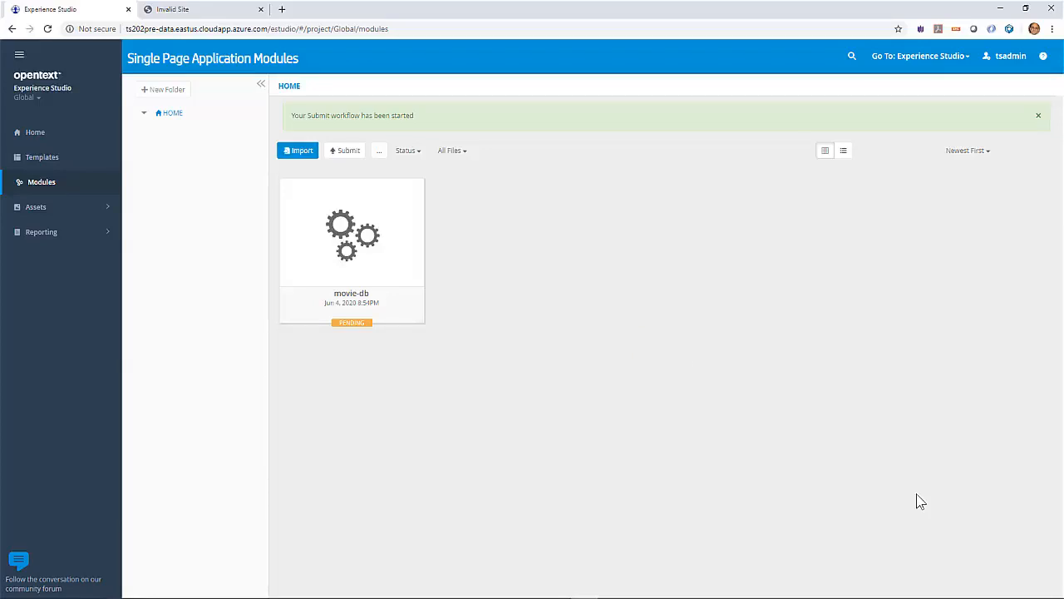
pyautogui.click(1039, 115)
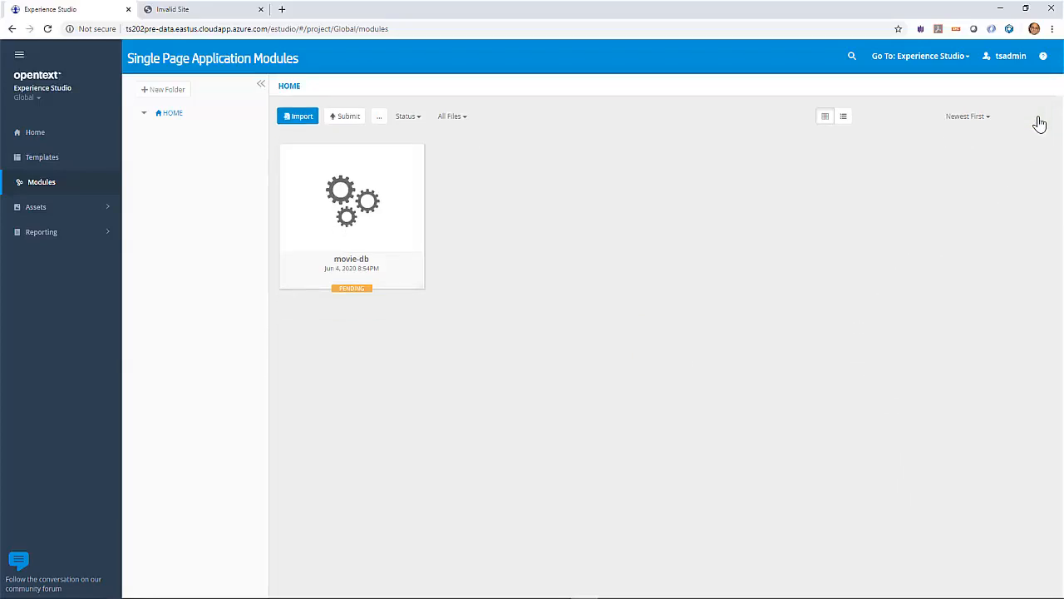
pyautogui.click(47, 28)
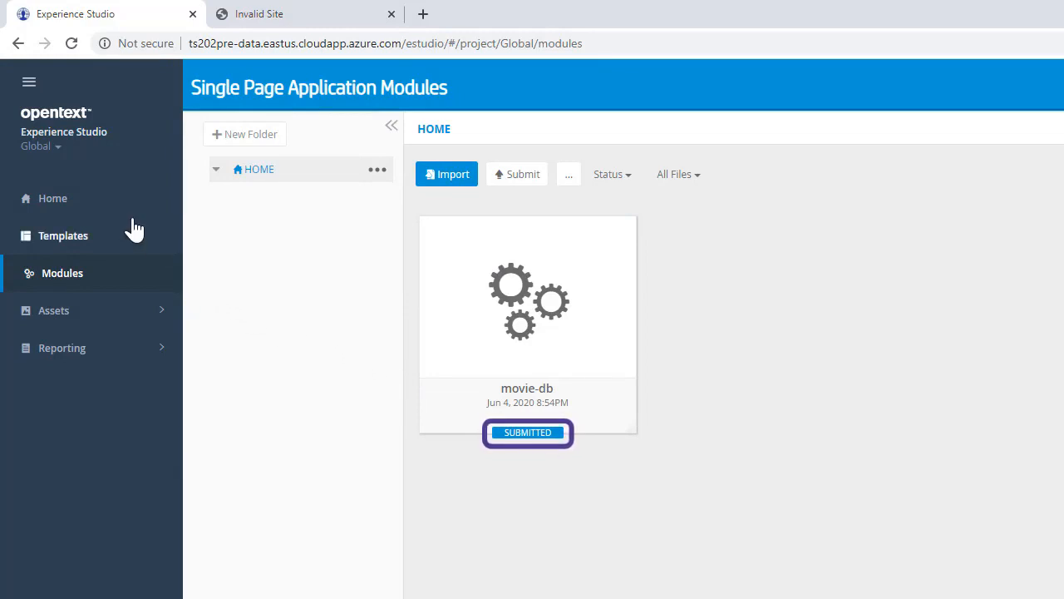
# Switch to the Continental project and open its Assets media library.
pyautogui.click(41, 145)
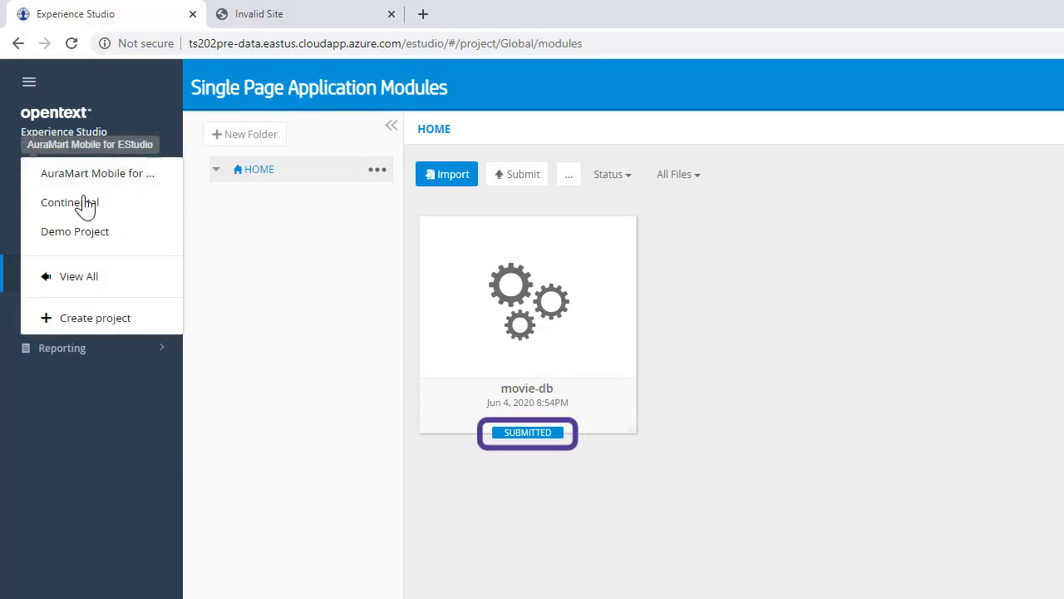
pyautogui.click(69, 202)
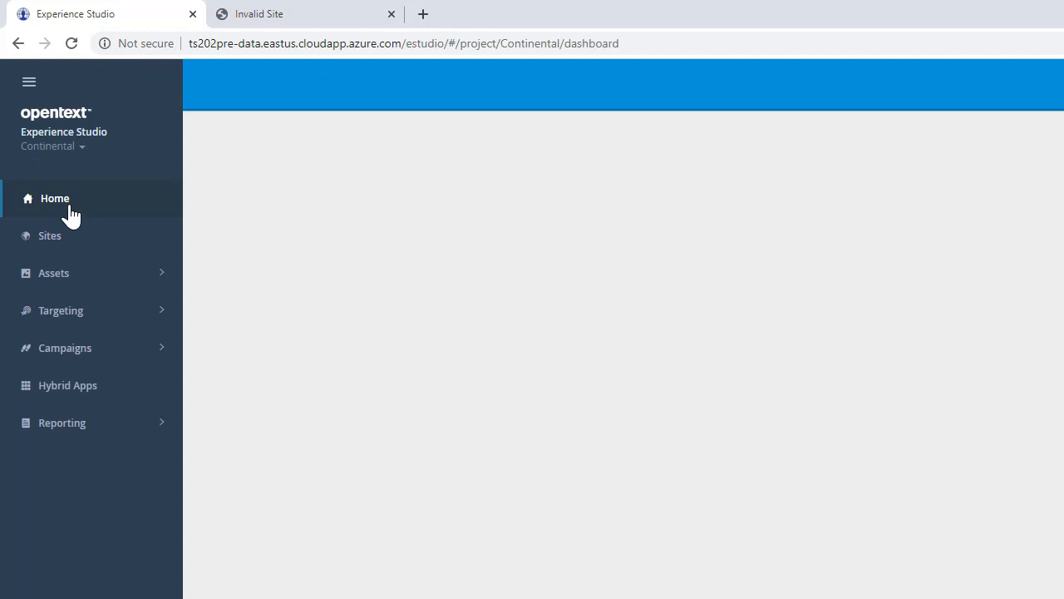
pyautogui.click(55, 198)
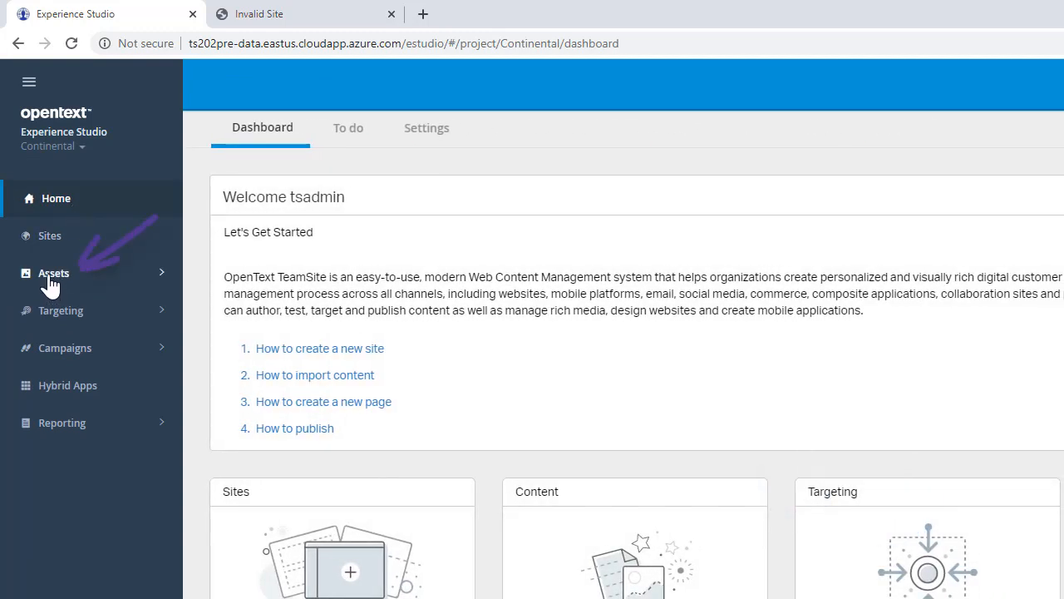
pyautogui.click(53, 273)
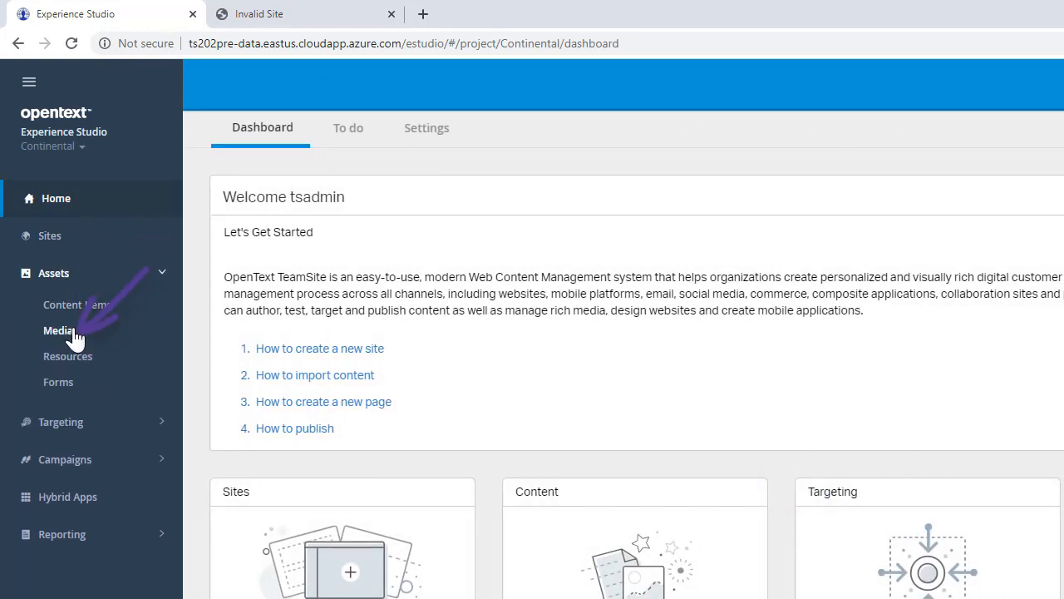
pyautogui.click(60, 330)
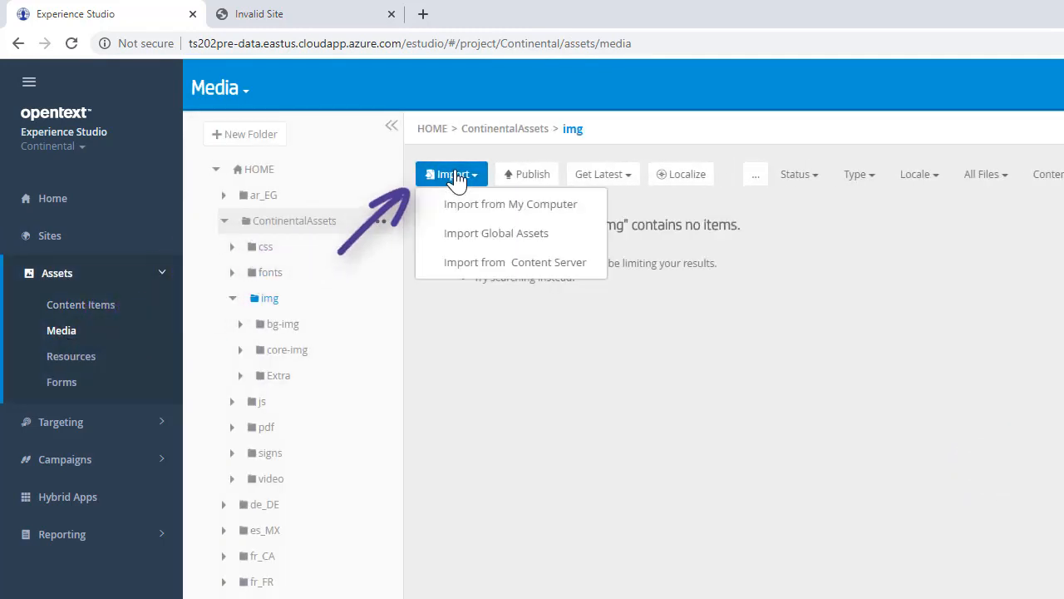
# Upload both movie db logo SVGs from the computer into ContinentalAssets/img.
pyautogui.click(510, 204)
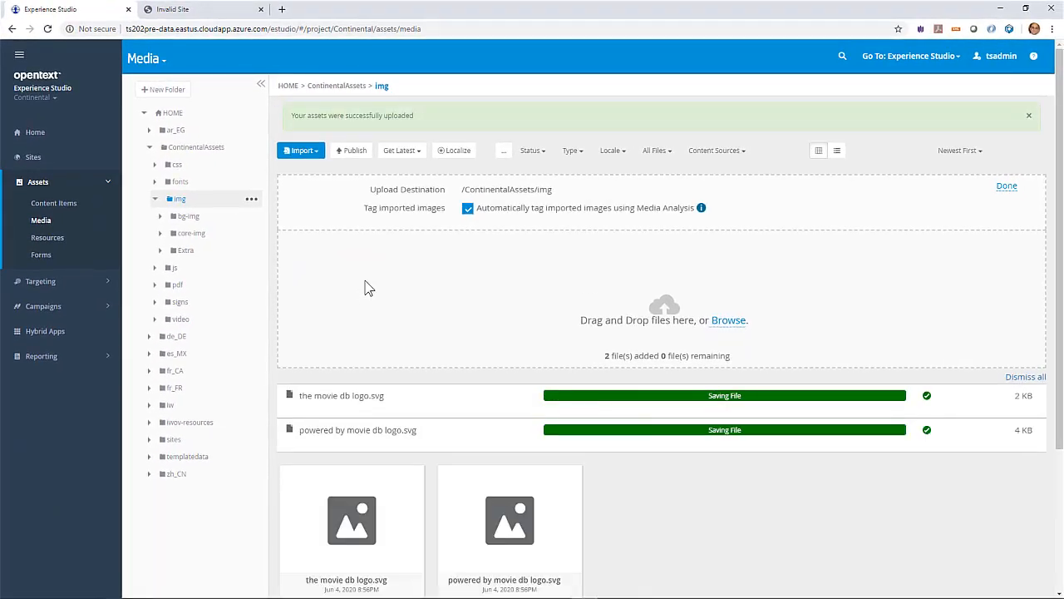
pyautogui.click(1006, 185)
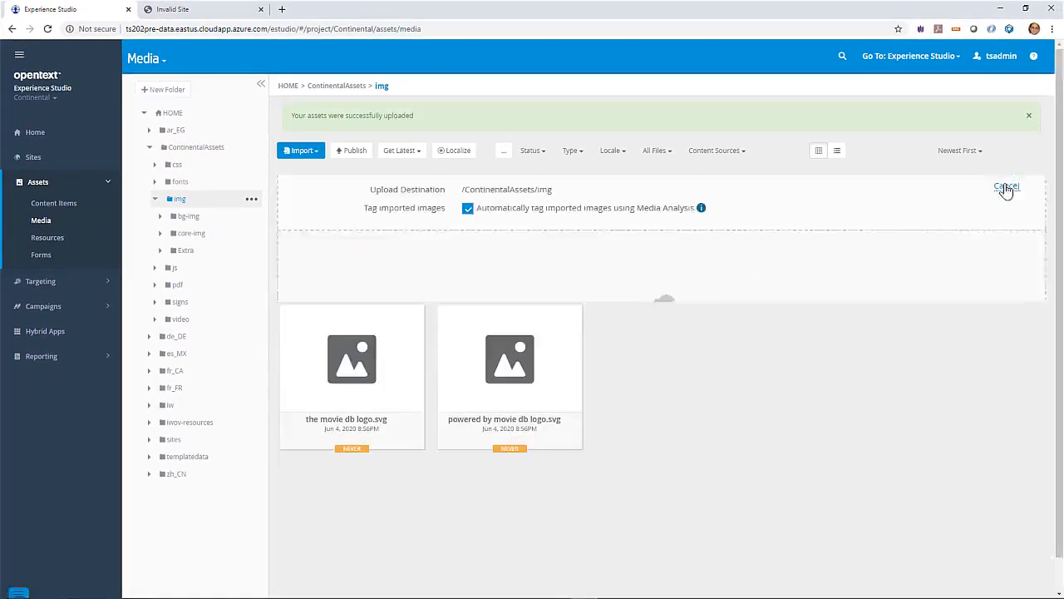
pyautogui.click(1006, 186)
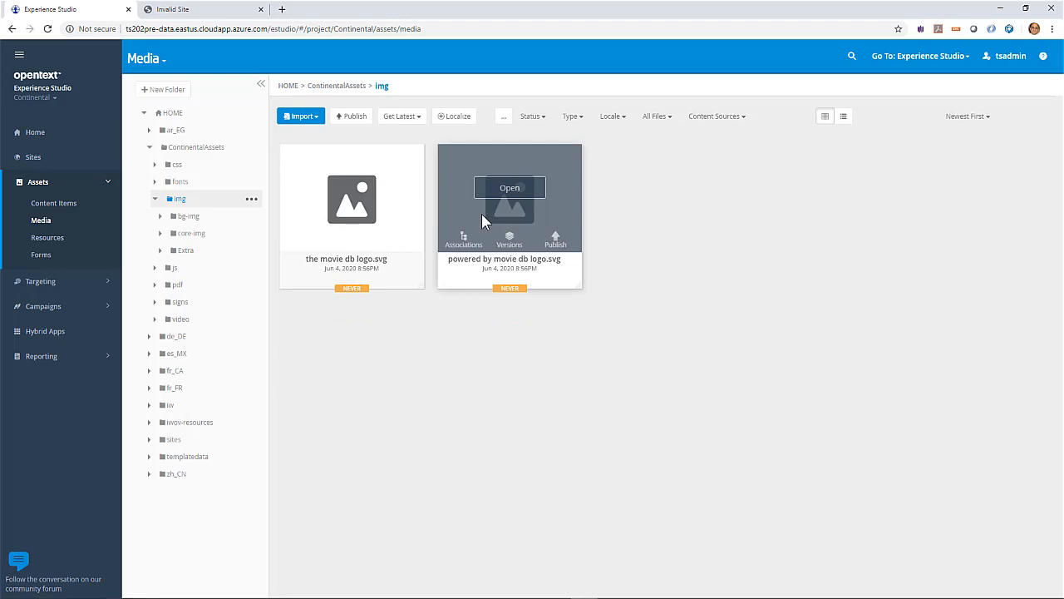
# In Movie DB's templates, create a blank 'SPA Template', skip adding components, and submit it.
pyautogui.click(33, 158)
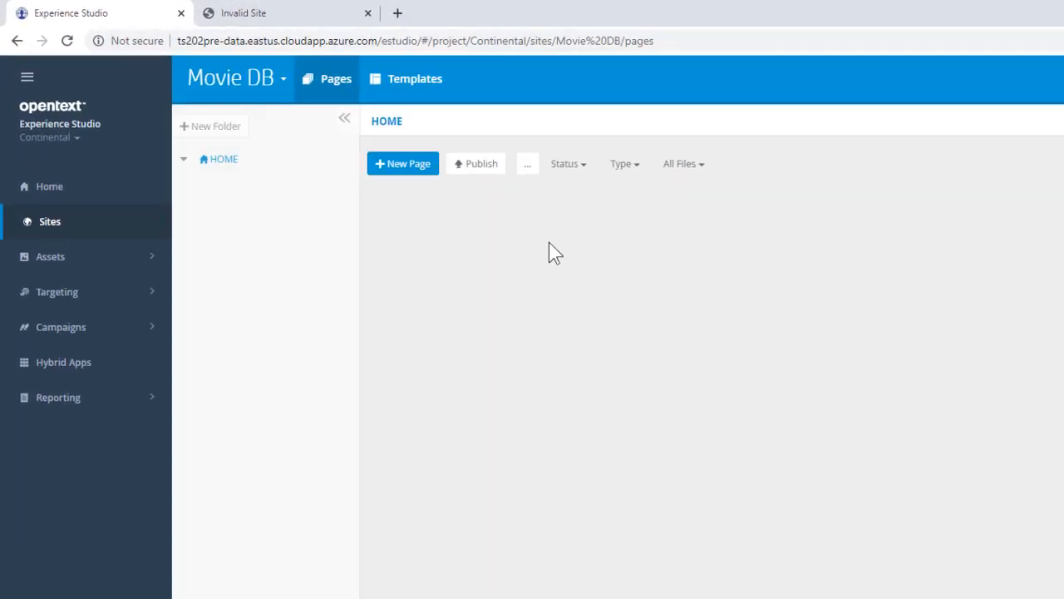
pyautogui.click(415, 78)
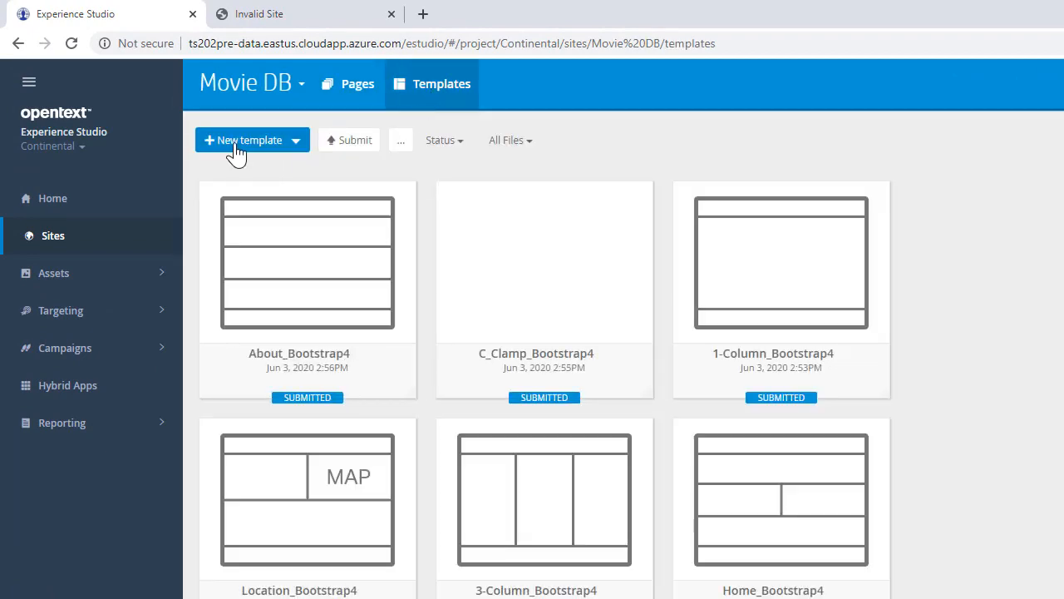
pyautogui.click(250, 140)
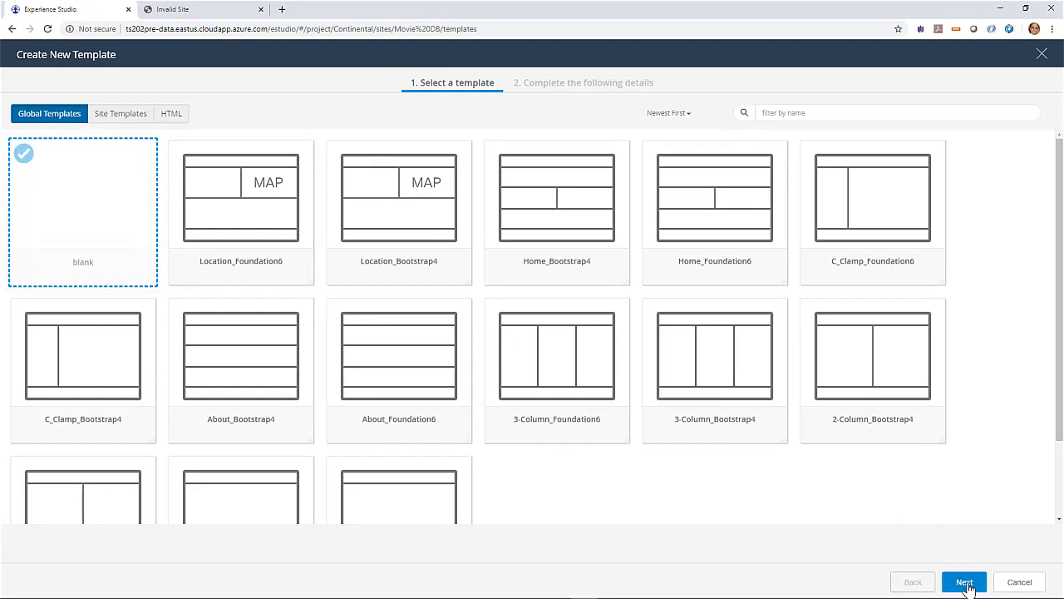
pyautogui.click(964, 581)
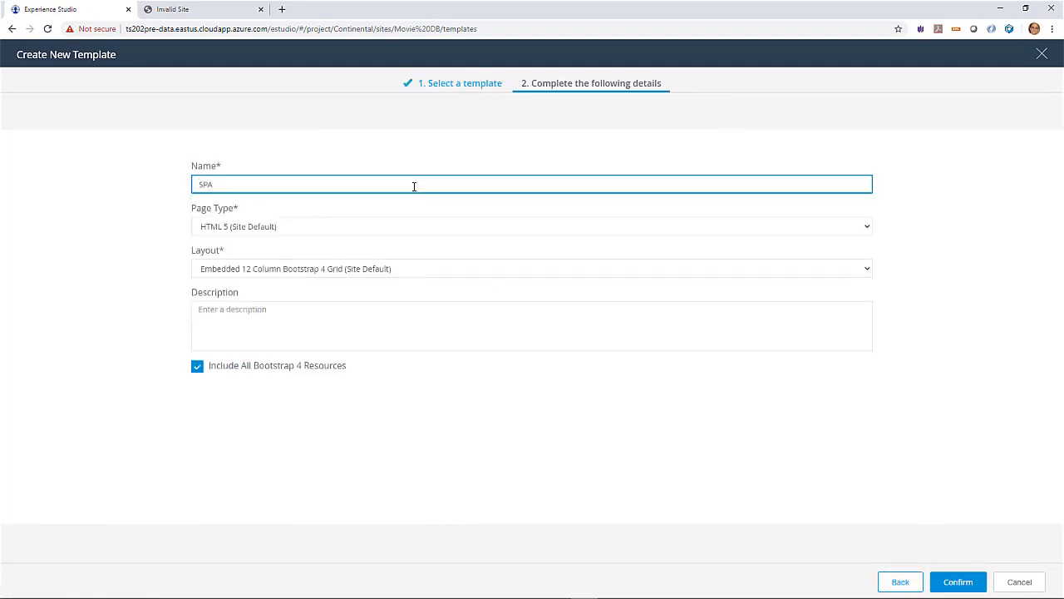
pyautogui.click(957, 581)
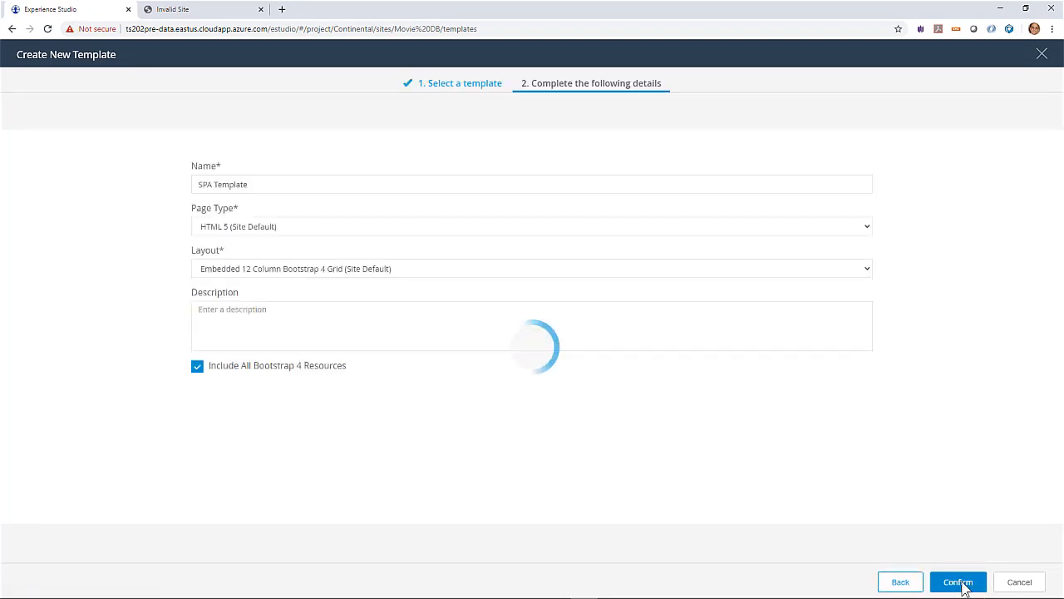
pyautogui.click(958, 581)
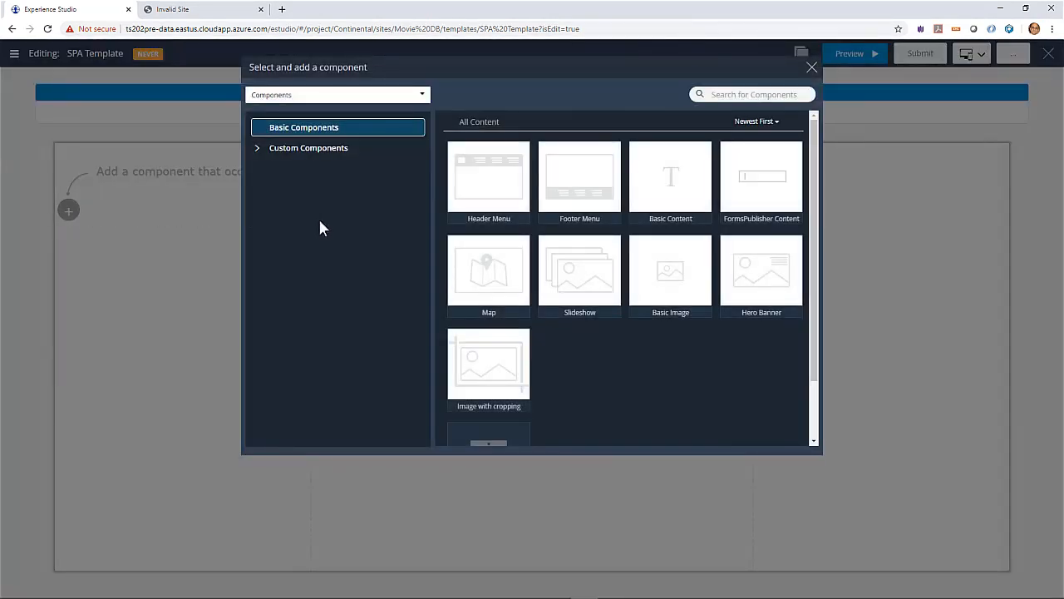
pyautogui.click(811, 68)
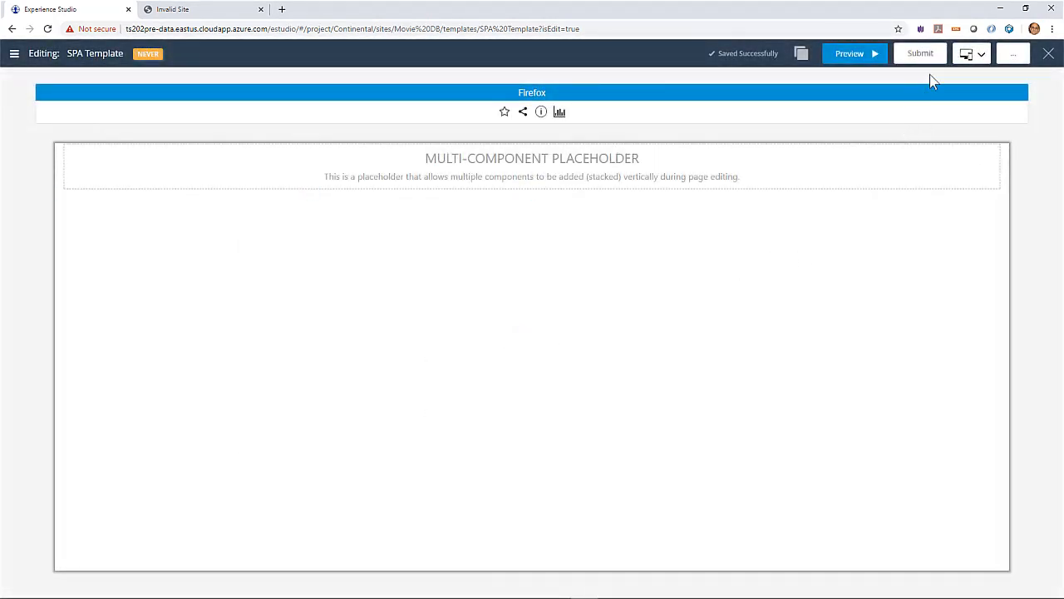
pyautogui.click(921, 53)
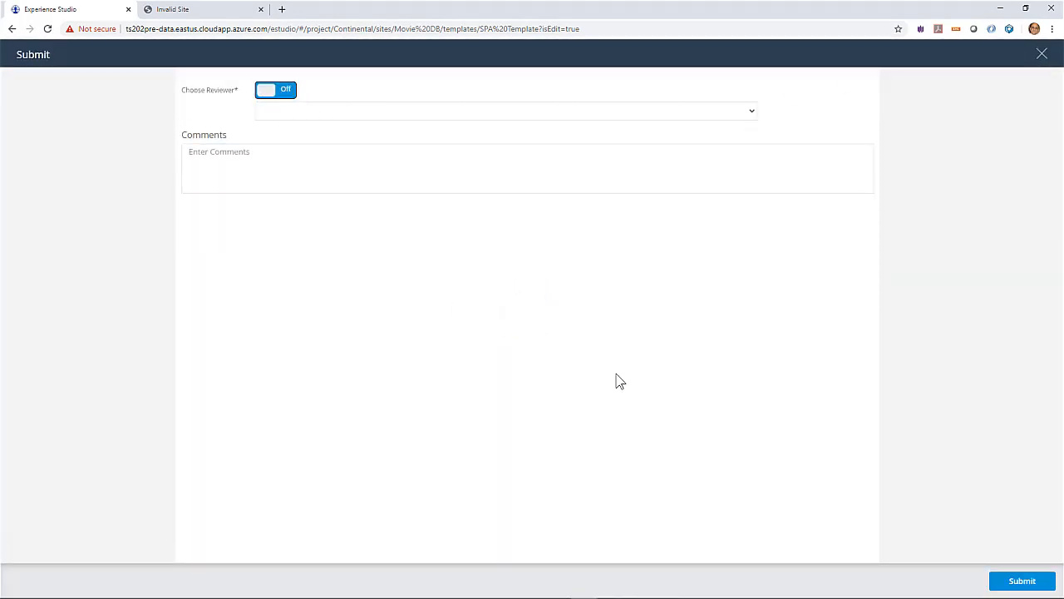
pyautogui.click(1022, 580)
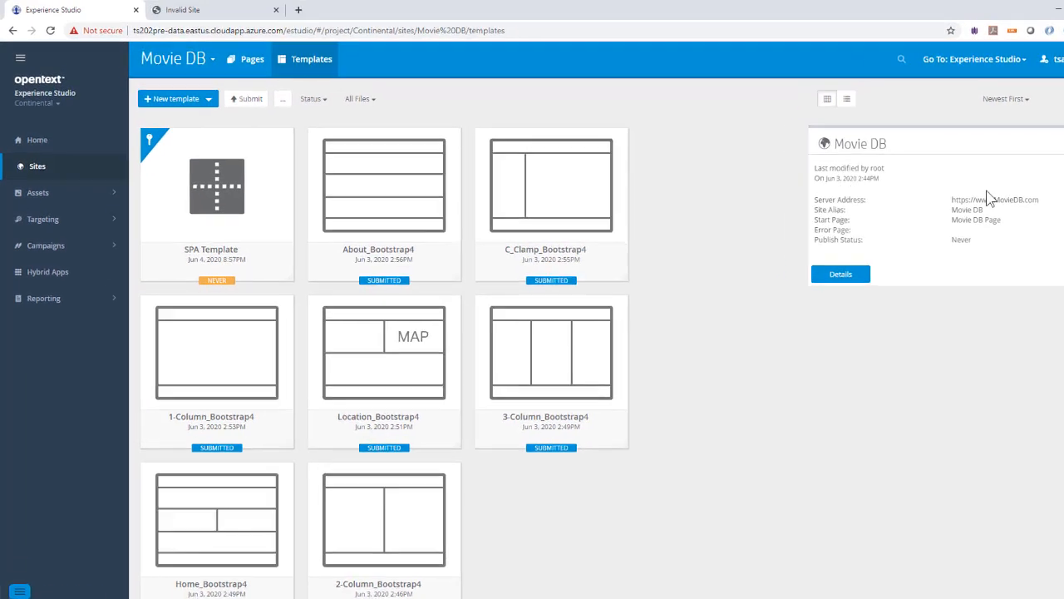
# Create a new page named 'Movie DB' based on the SPA Template.
pyautogui.click(254, 59)
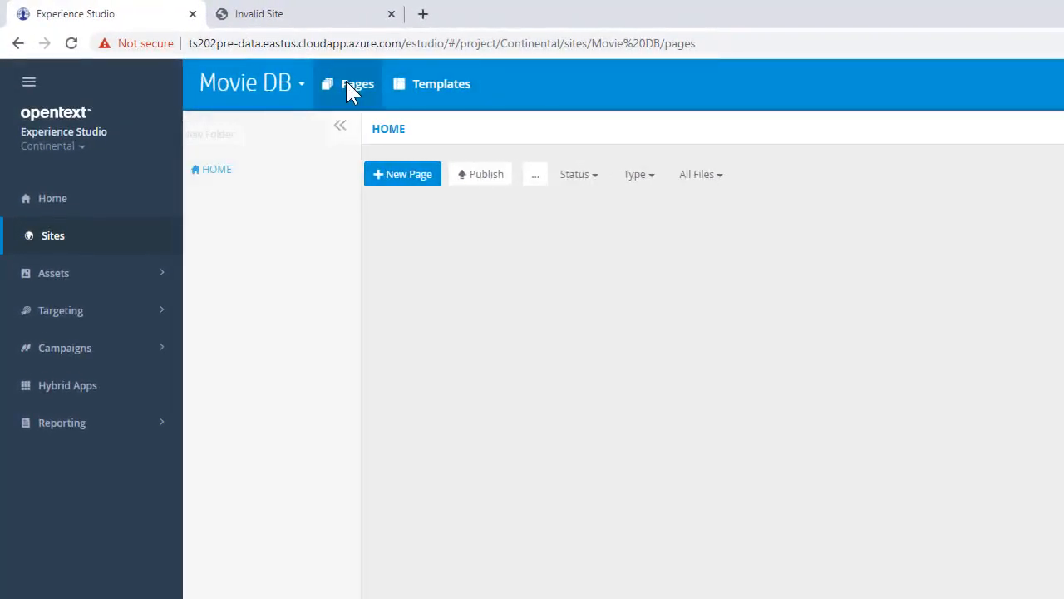
pyautogui.click(402, 173)
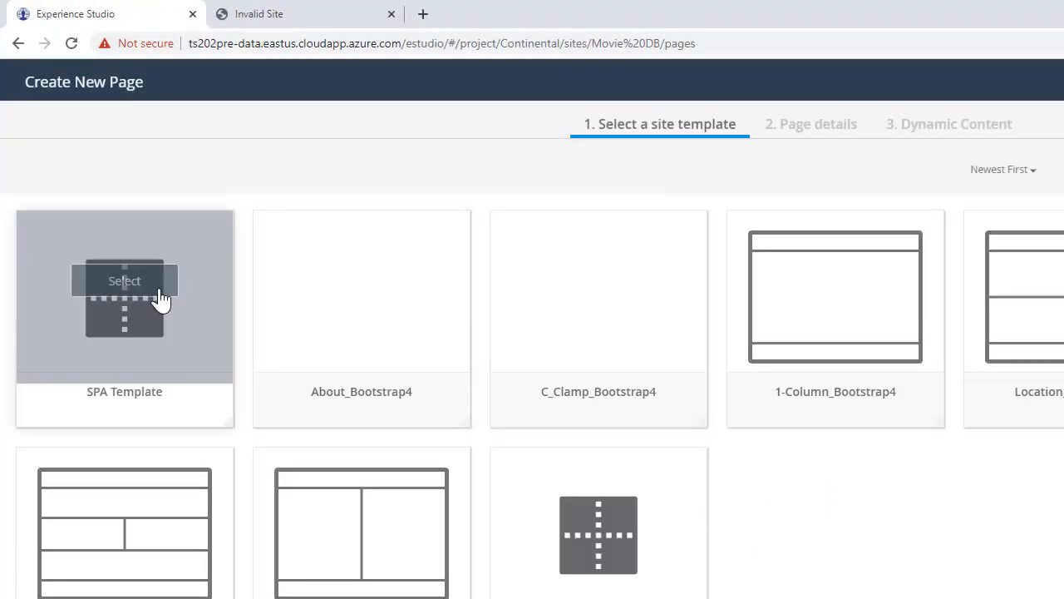
pyautogui.click(124, 280)
pyautogui.write('Mov')
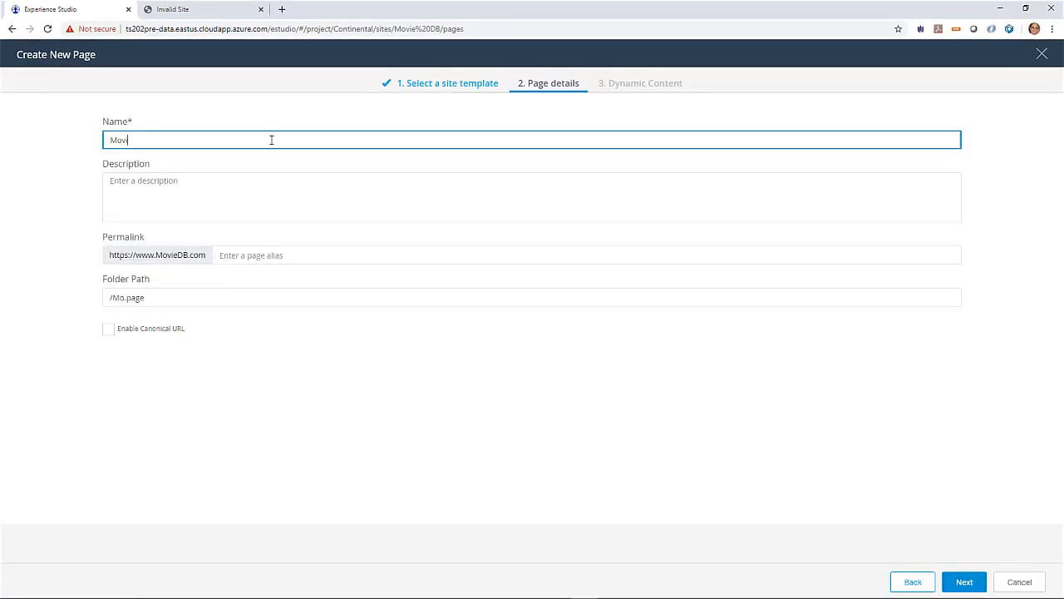
pyautogui.click(963, 581)
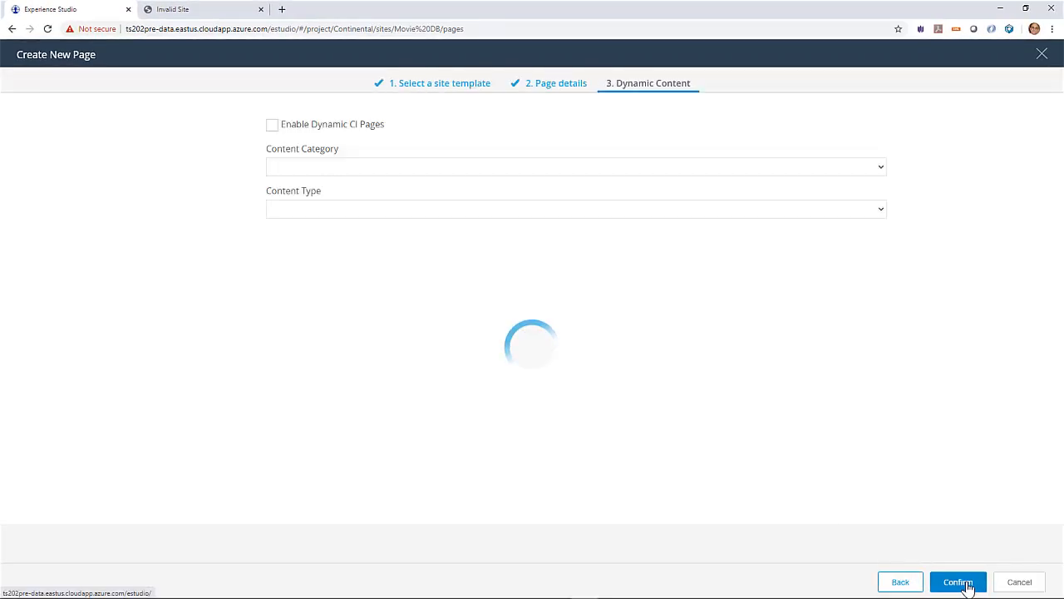
pyautogui.click(958, 581)
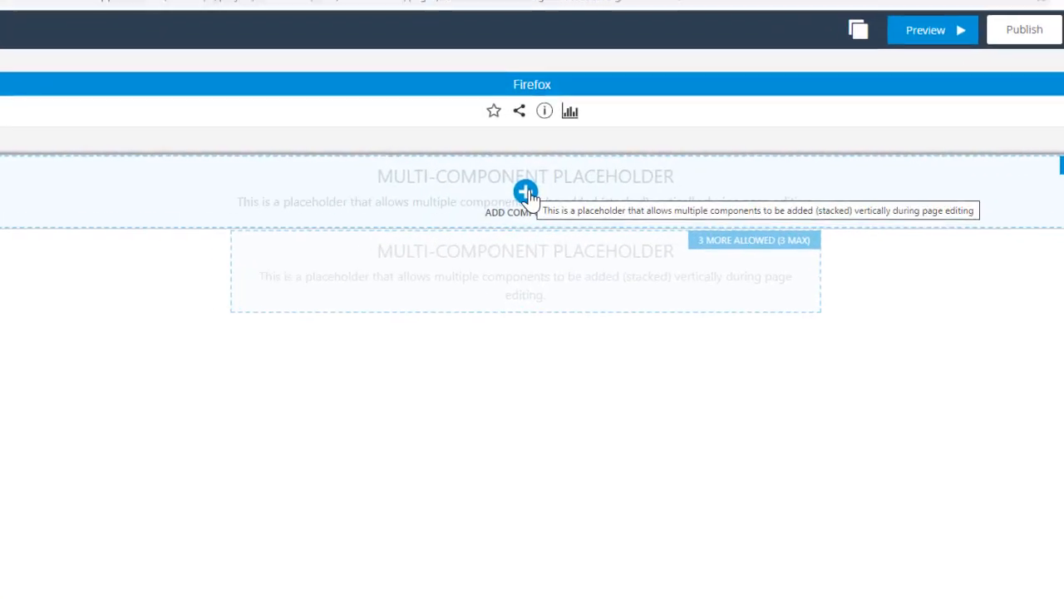
# Add the movie-db module to the placeholder and set its image to 'the movie db logo'.
pyautogui.click(525, 191)
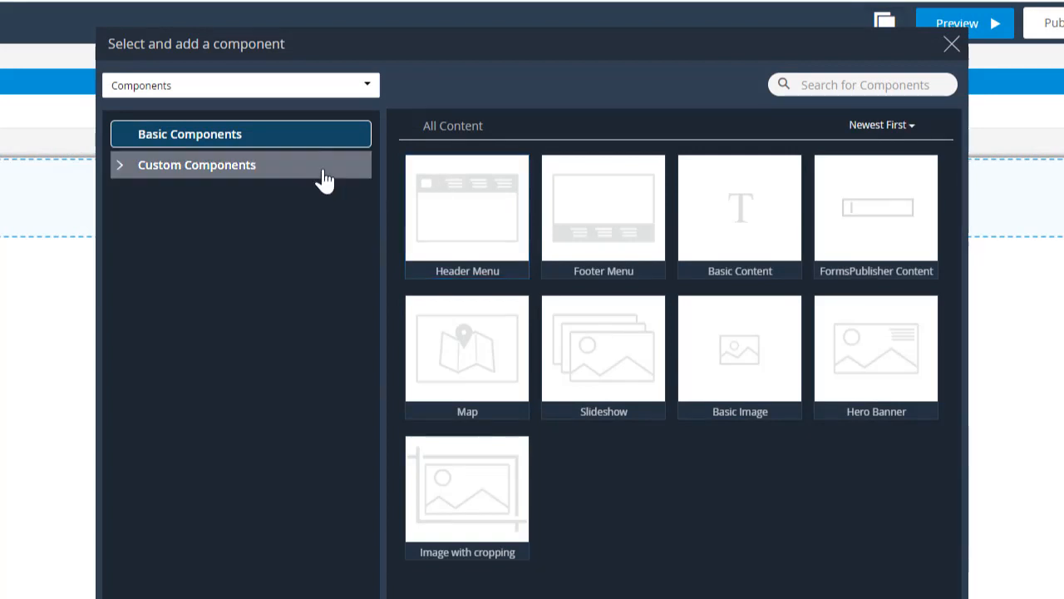
pyautogui.click(240, 85)
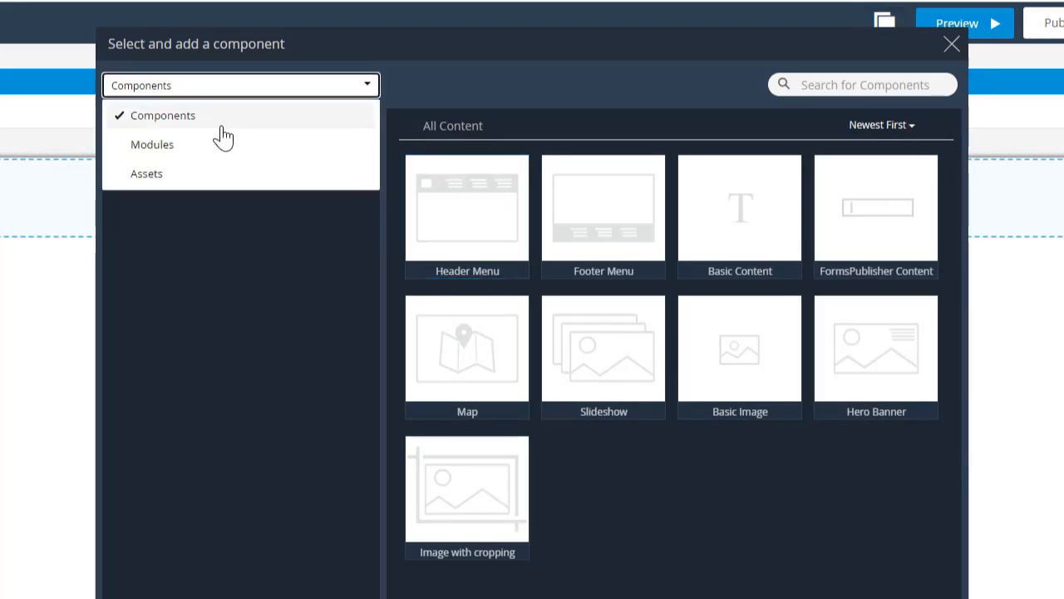
pyautogui.click(152, 144)
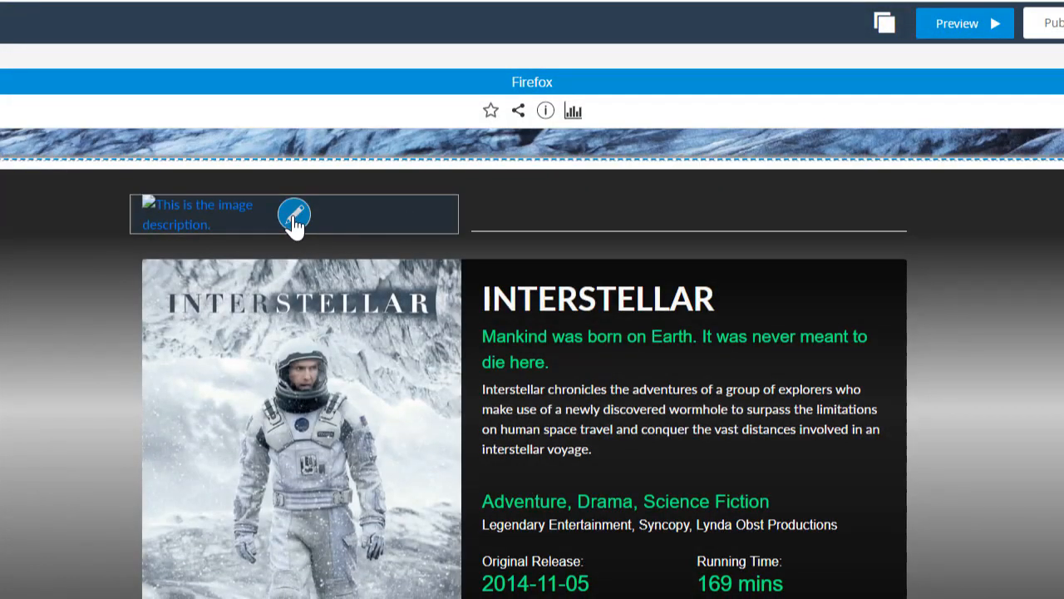
pyautogui.click(294, 213)
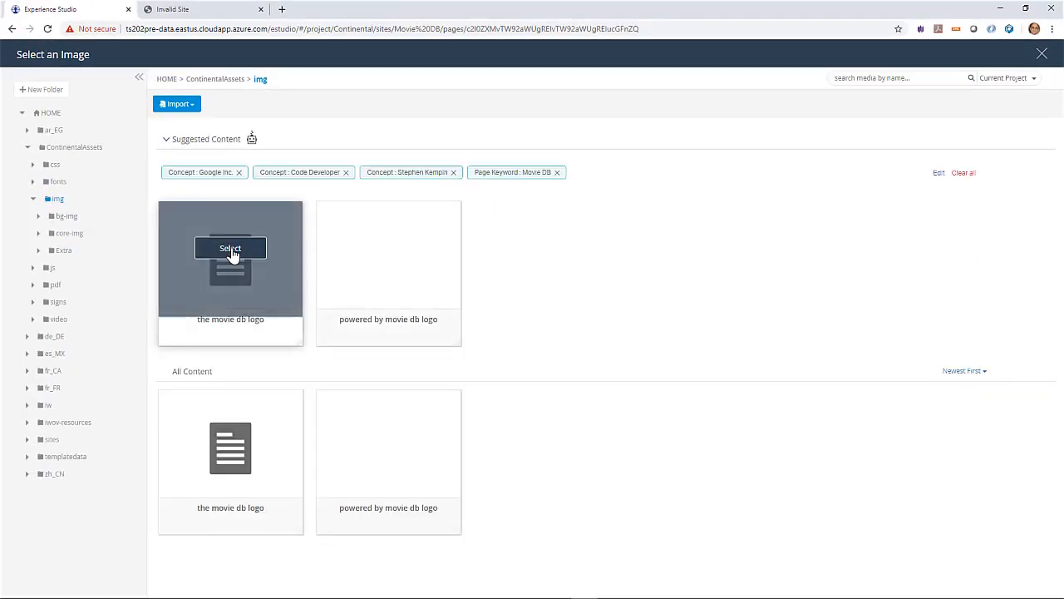
pyautogui.click(230, 248)
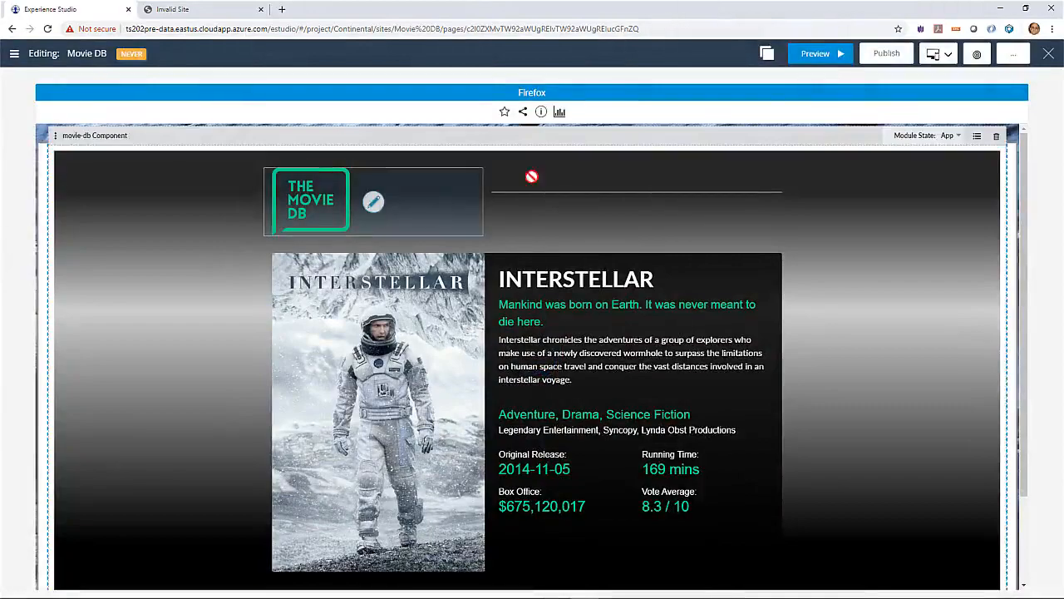
pyautogui.click(814, 53)
pyautogui.write('Star')
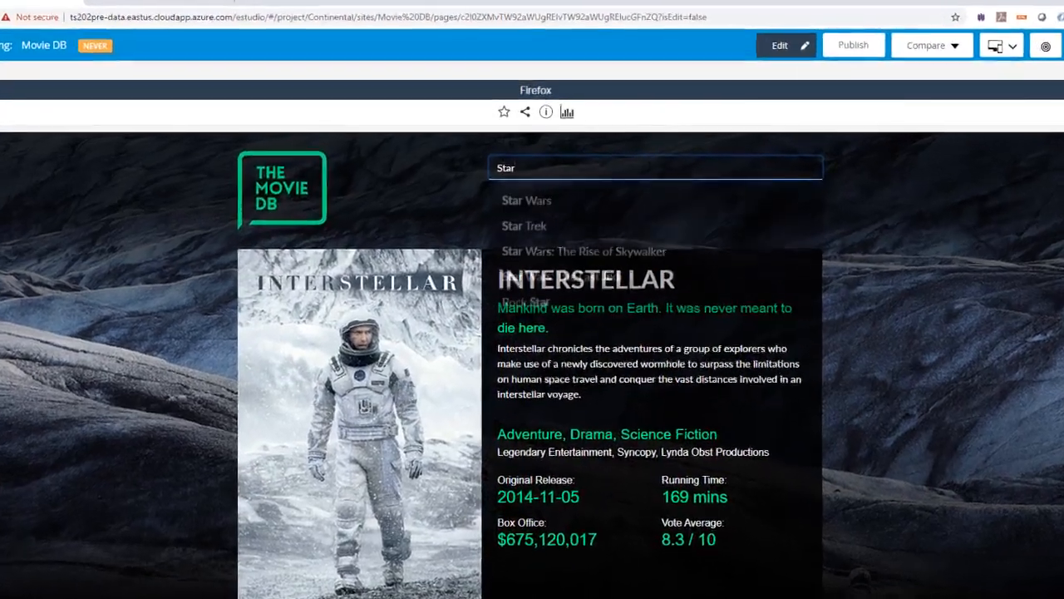
# Search 'War' in the preview and open Star Wars: The Rise of Skywalker details.
pyautogui.write('War')
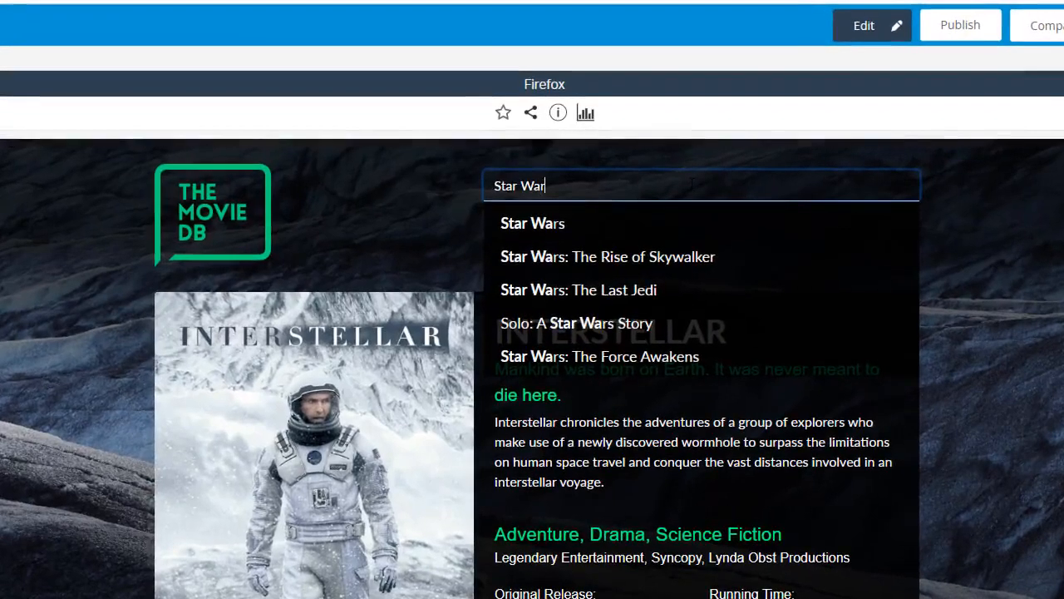
pyautogui.click(607, 256)
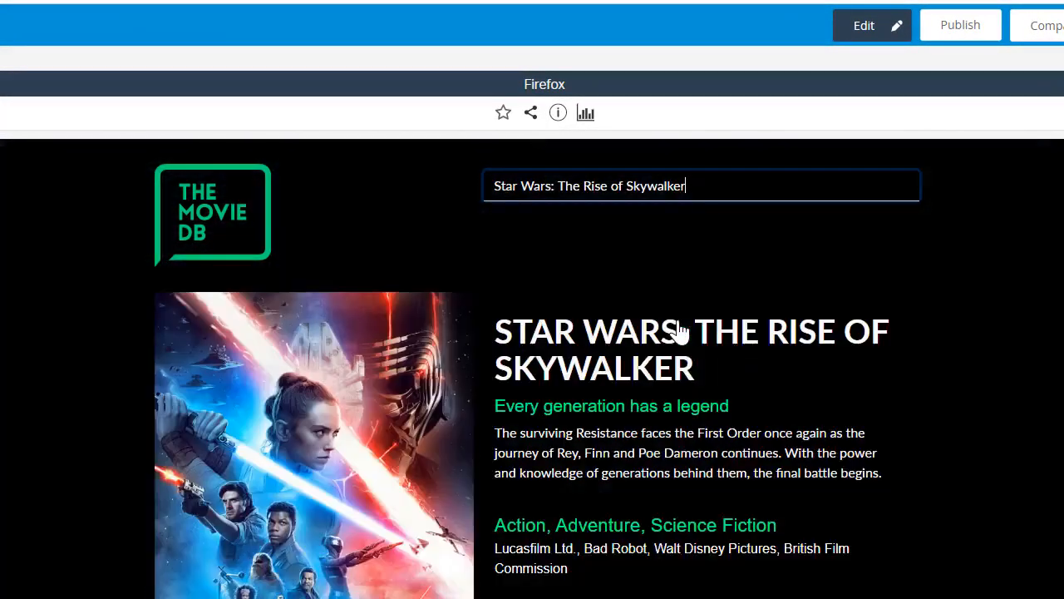